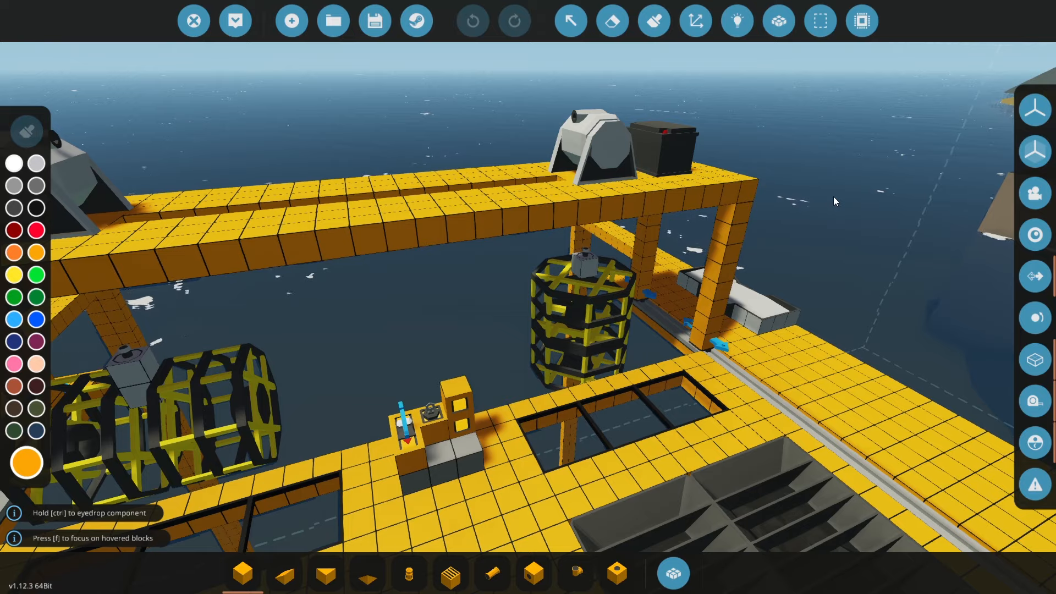
Toggle the logic connections overlay to view the component wiring
click(737, 20)
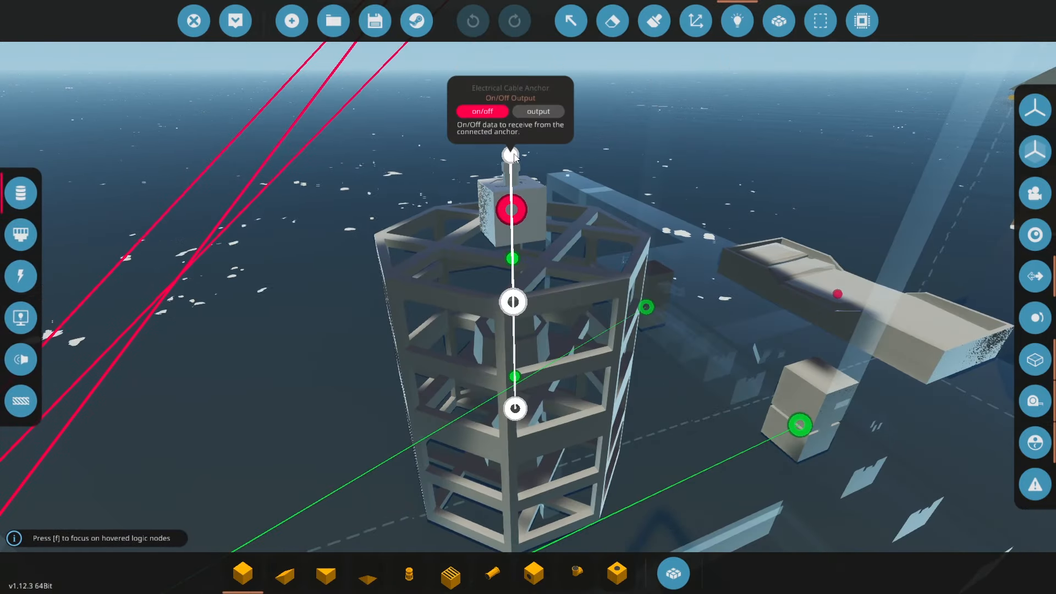
mouse_move(515, 409)
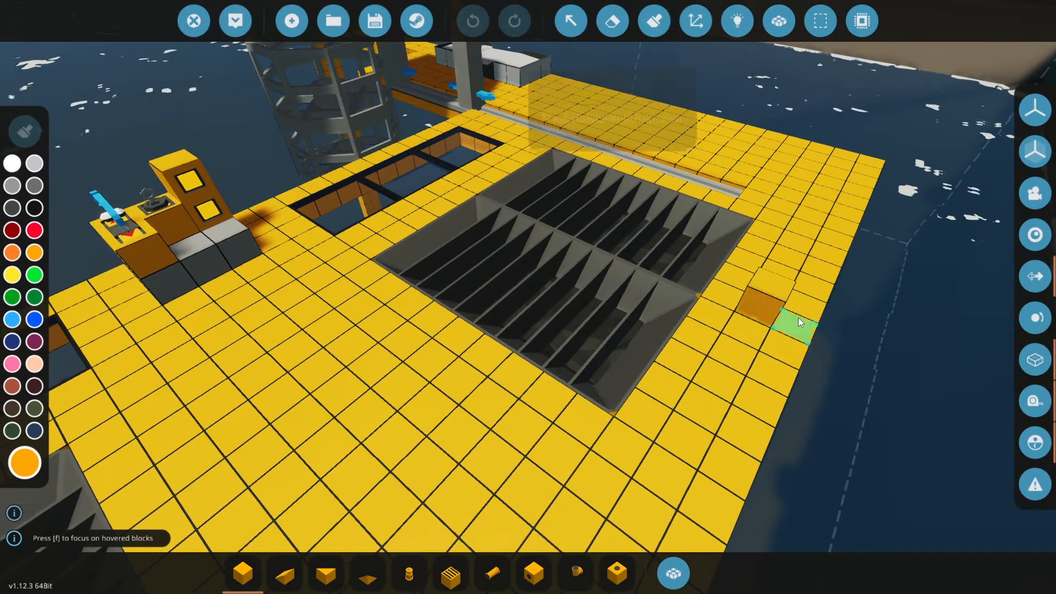
mouse_move(737, 20)
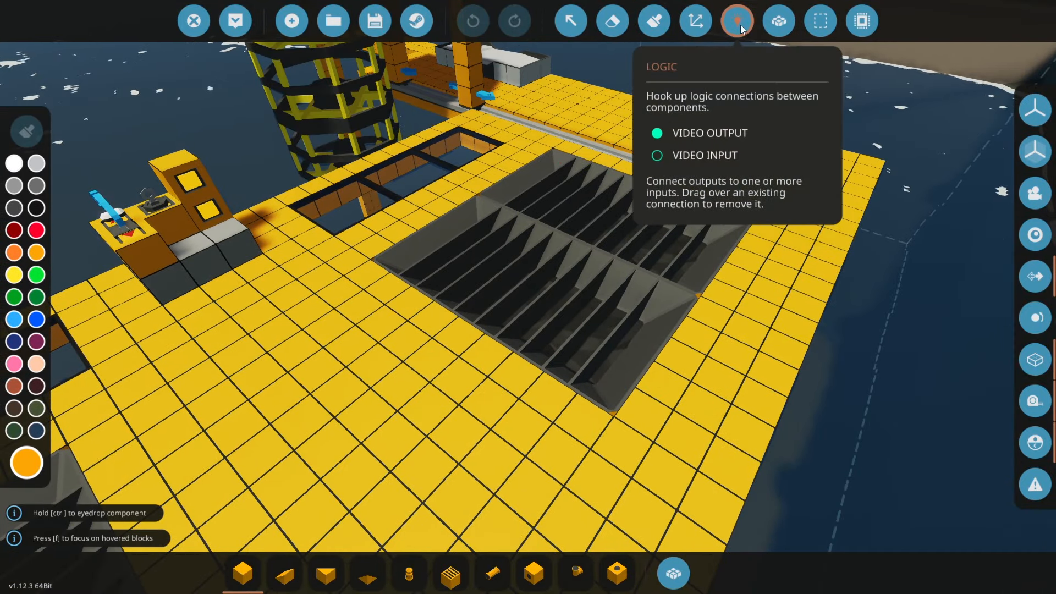
click(737, 20)
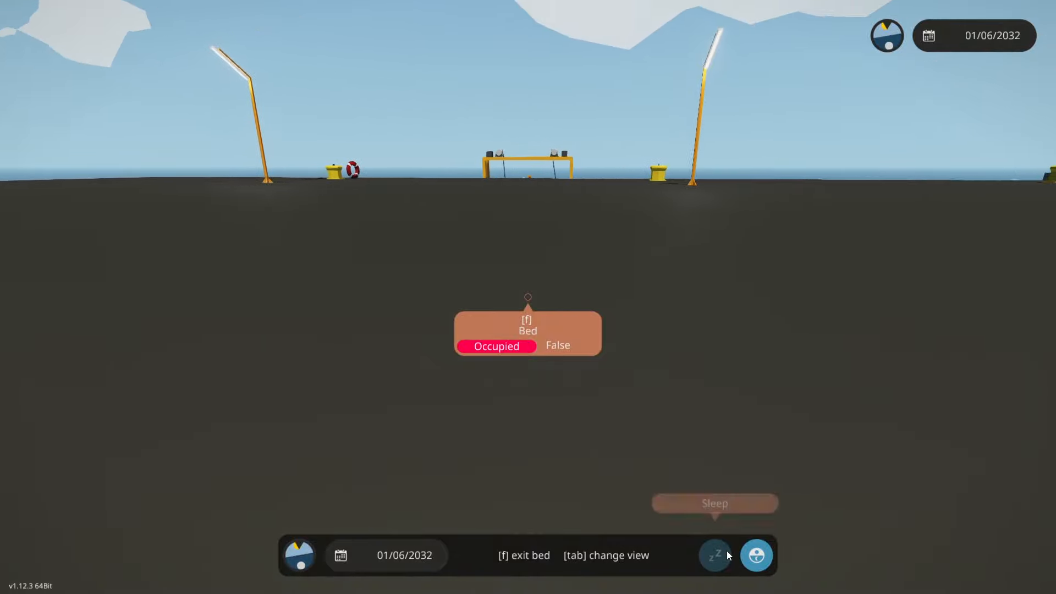
Exit the bed and reopen the workbench showing the full crane platform
click(714, 554)
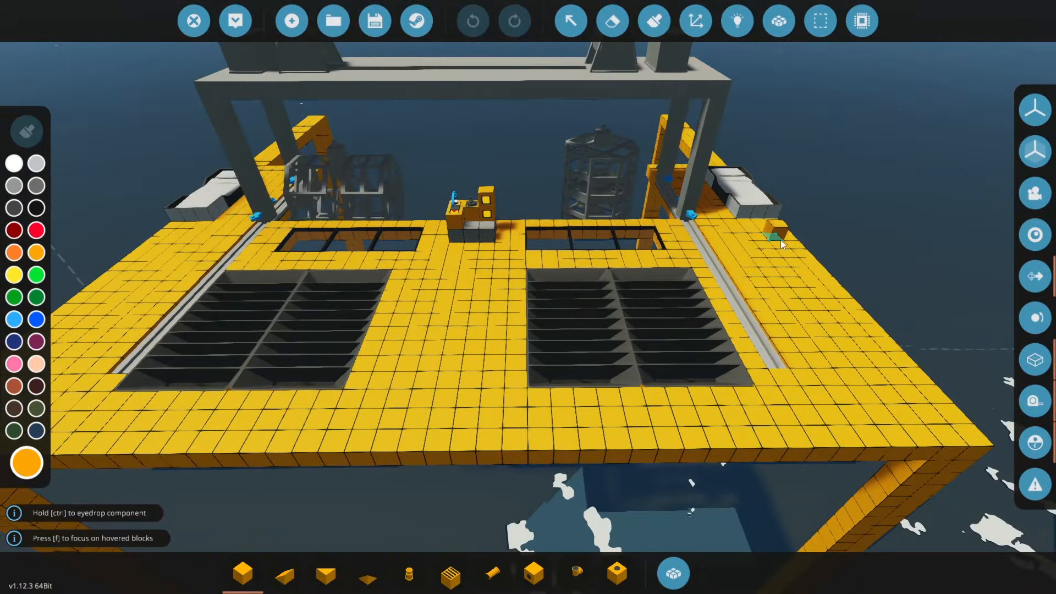
Toggle the logic overlay to display the pot cage and gantry wiring
click(736, 21)
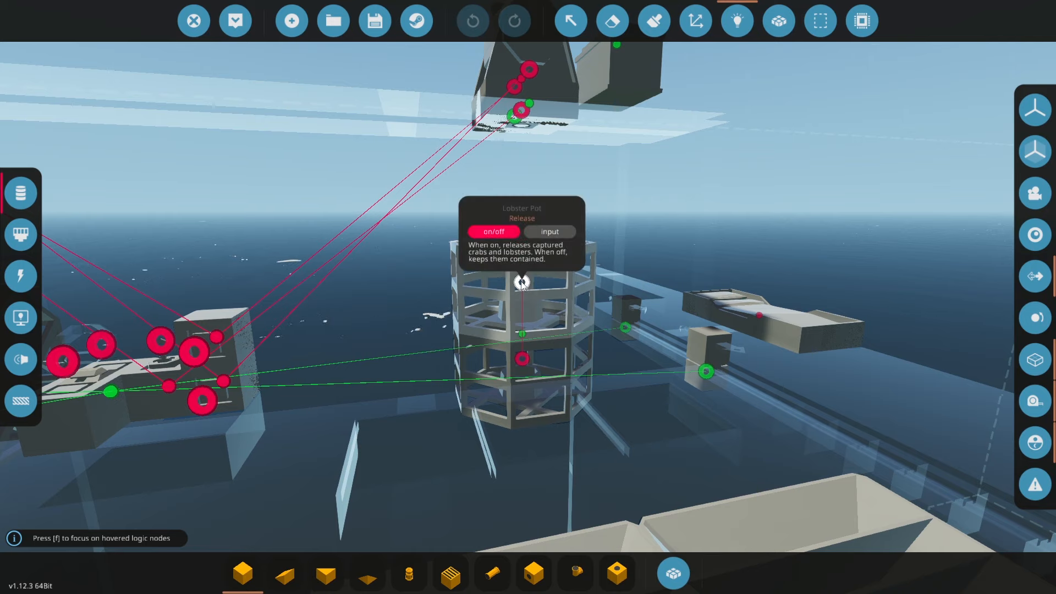
mouse_move(452, 332)
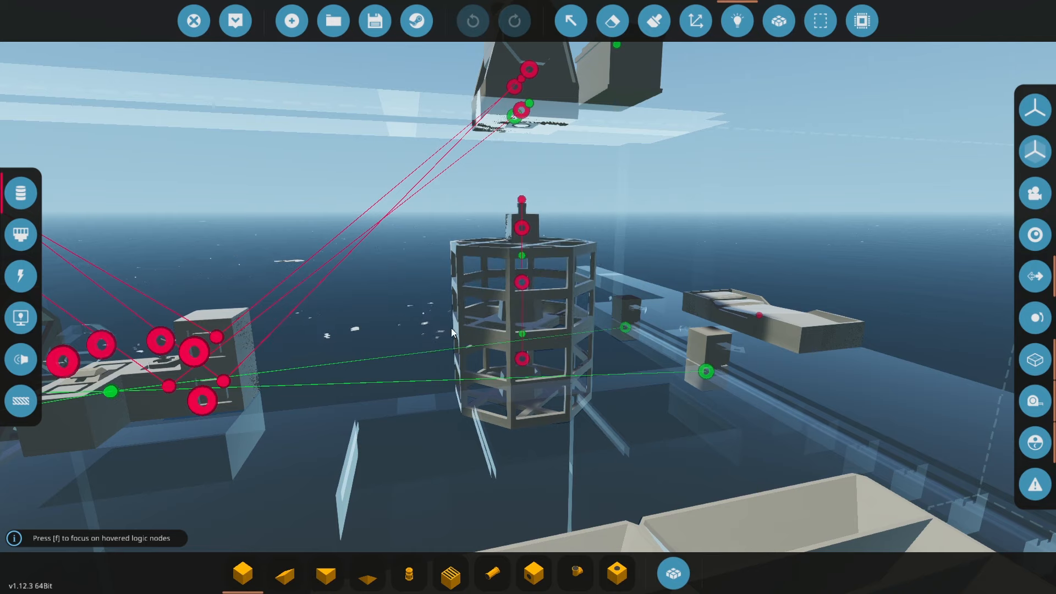
mouse_move(522, 361)
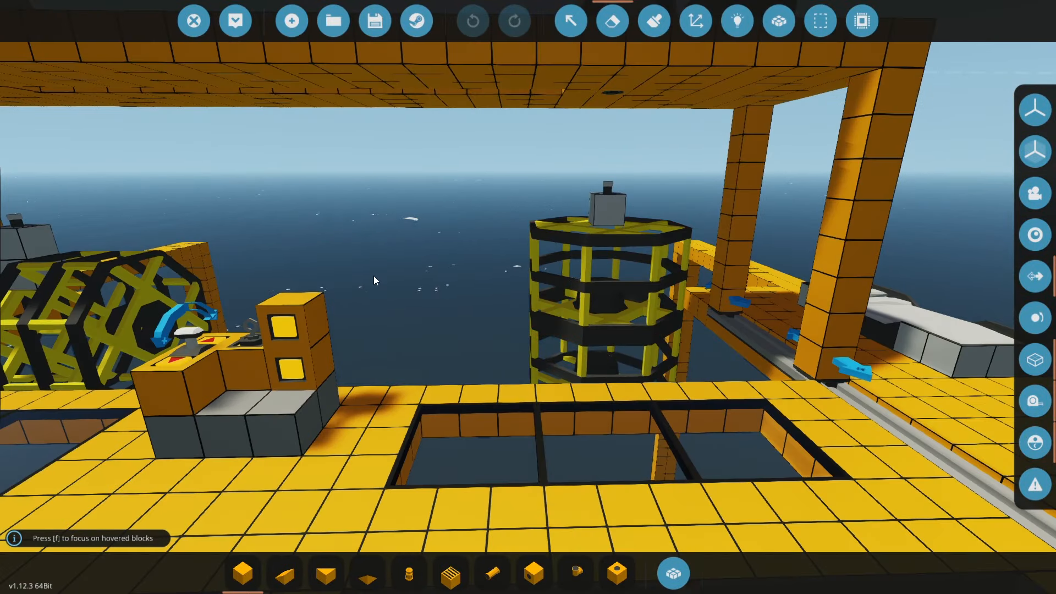
mouse_move(374, 281)
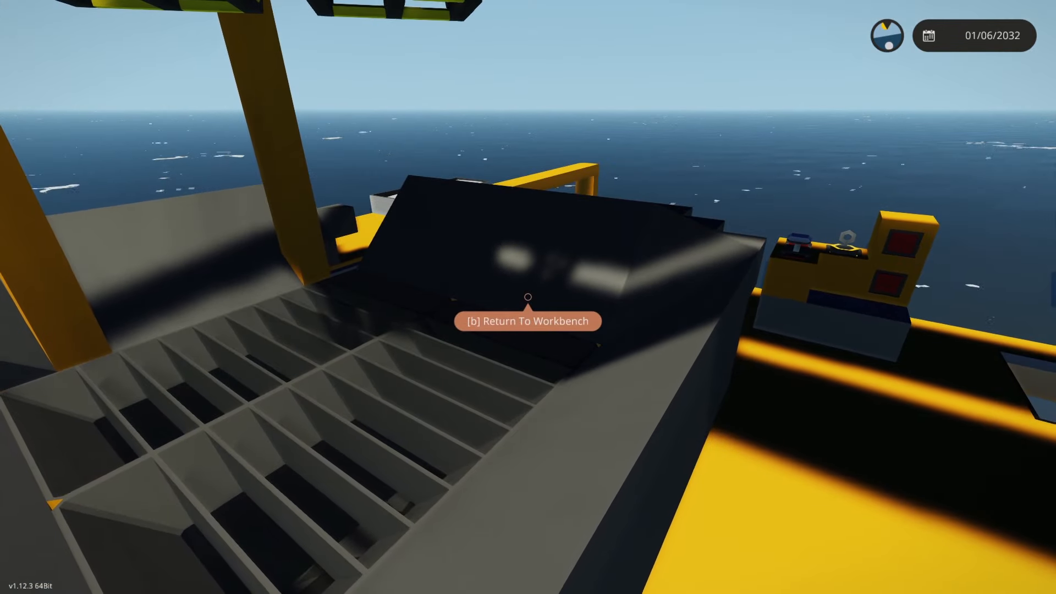
Return to the workbench, opening the blue-and-white helipad ship
key(b)
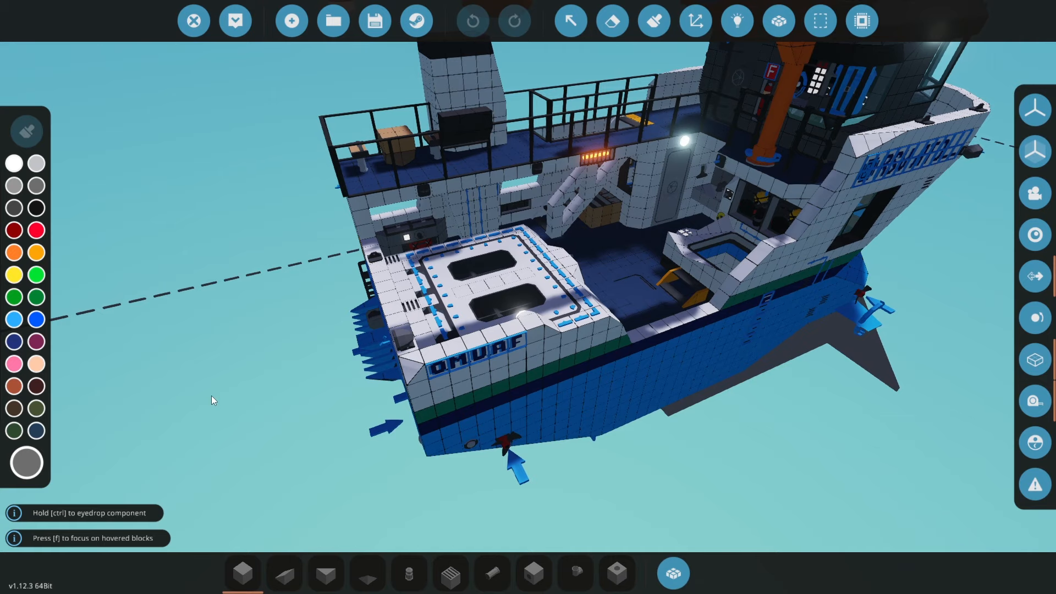
mouse_move(356, 413)
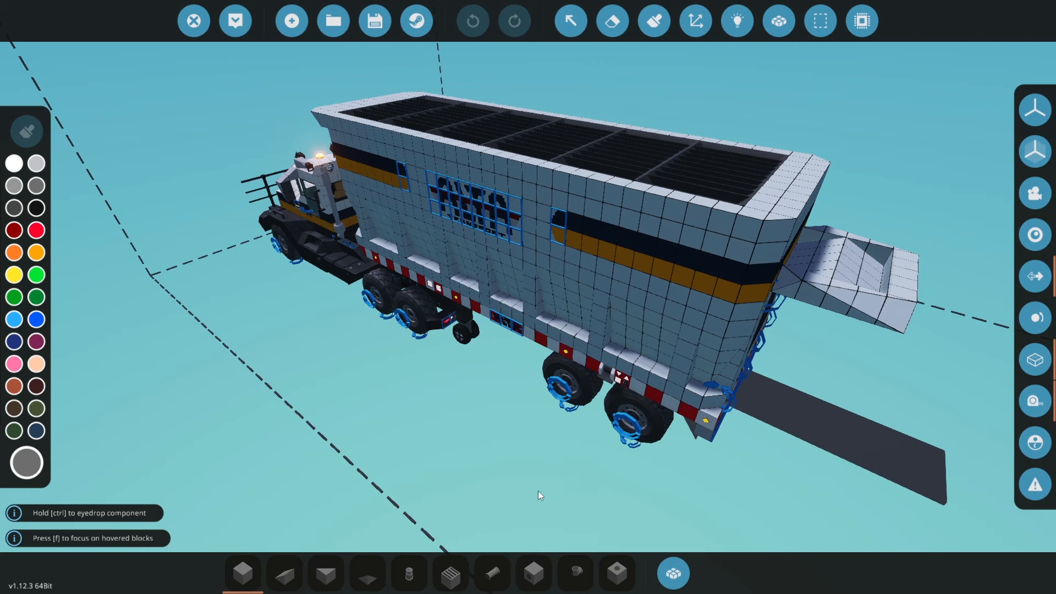
mouse_move(494, 489)
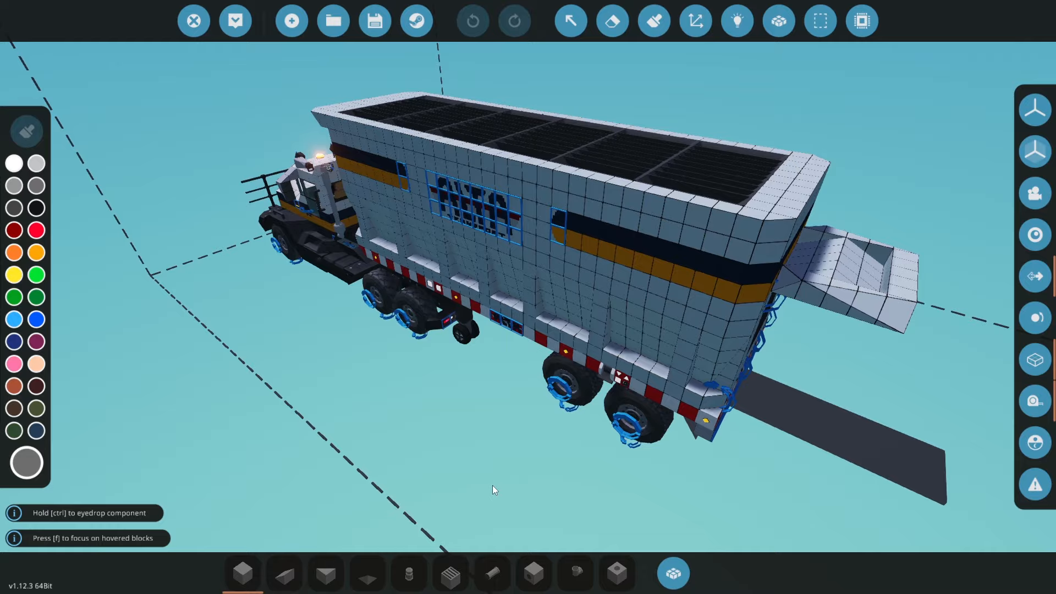